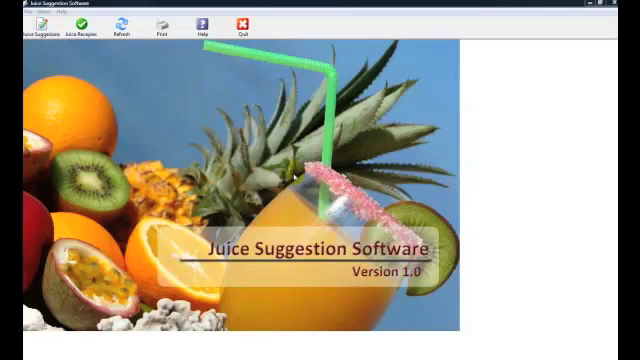
mouse_move(228, 132)
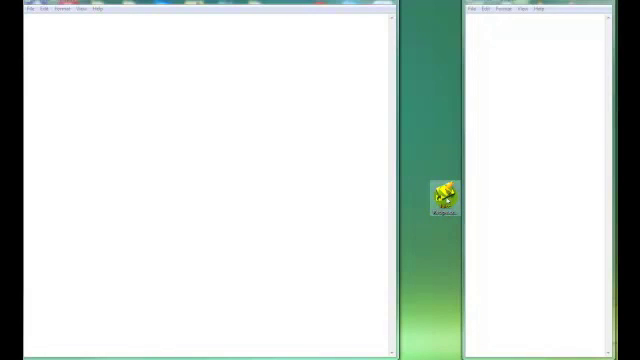
- Launch Juice Suggestion Software from its desktop icon to reach the version 1.0 welcome screen
left_click(446, 196)
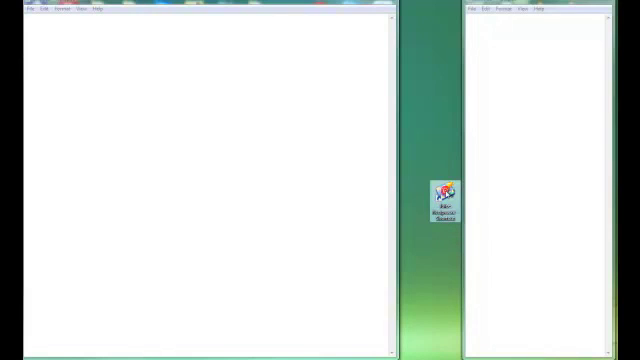
double_click(434, 196)
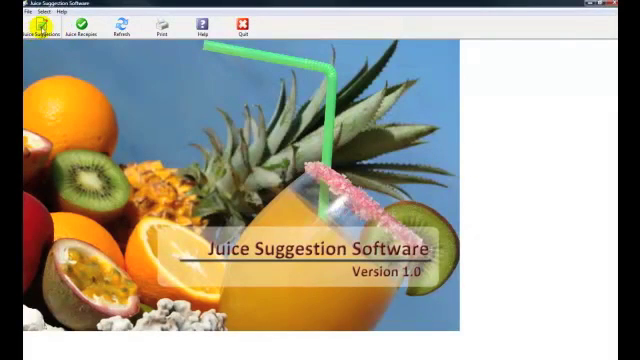
mouse_move(78, 28)
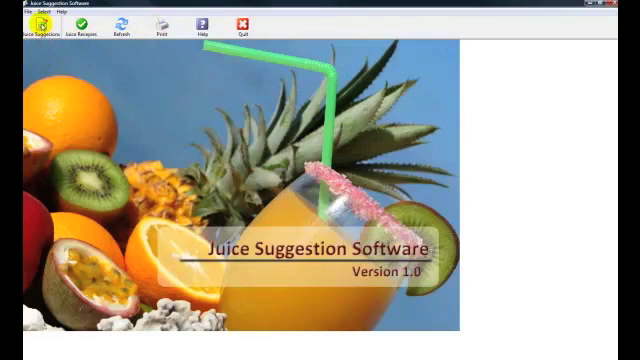
- Switch to the Juice Suggestion screen and pick an ingredient from the Ingredient list
left_click(24, 32)
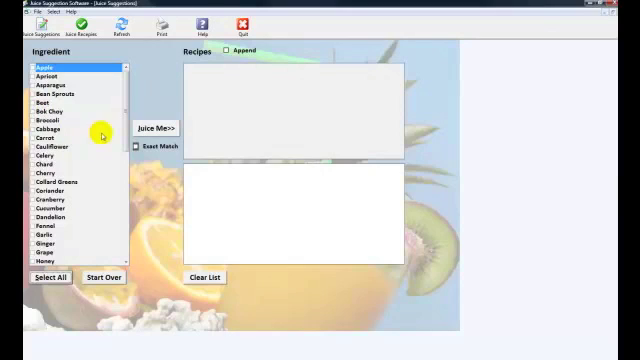
scroll("down", 3)
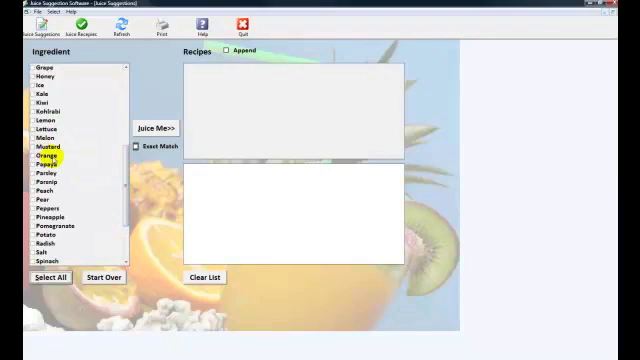
left_click(44, 138)
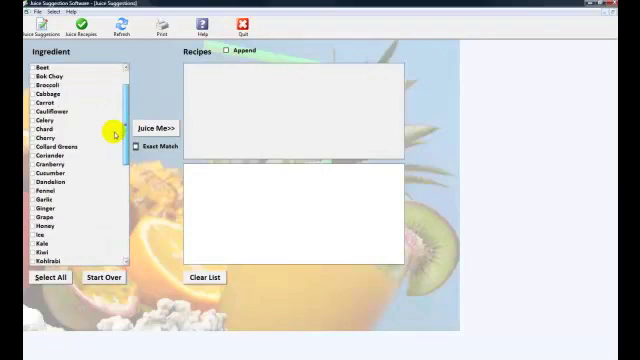
scroll("up", 3)
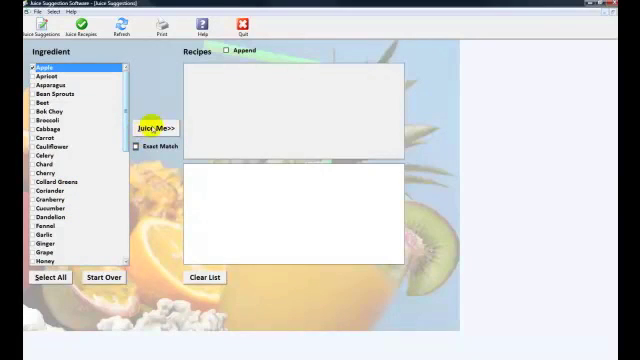
- Run Juice Me for 38 matching recipes and view two recipes' ingredients with Append checked
left_click(156, 132)
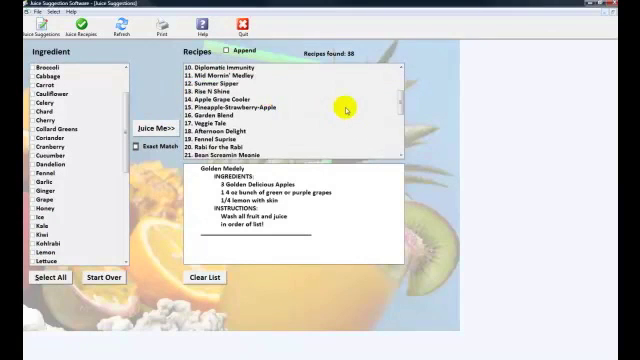
scroll("down", 3)
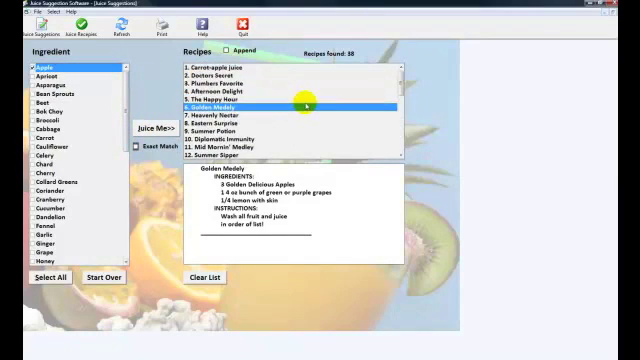
left_click(230, 72)
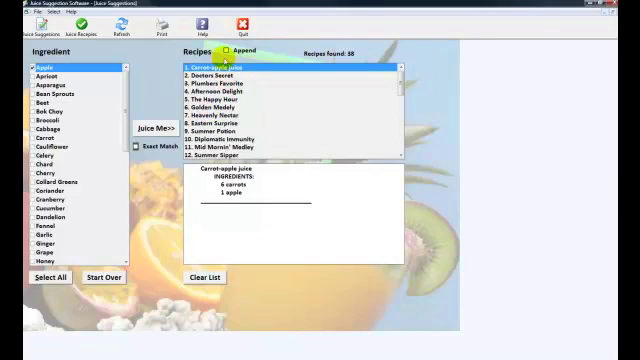
left_click(230, 74)
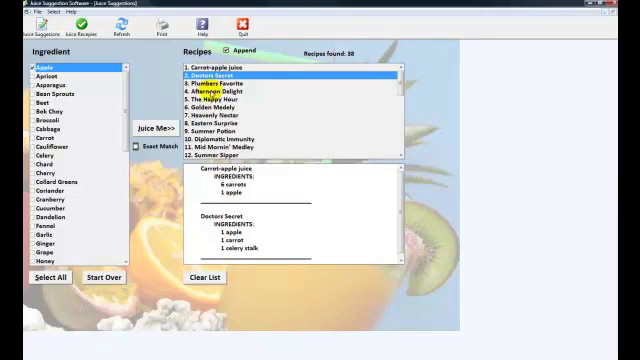
- Read through the appended recipe details, then empty the detail panel with Clear List
scroll("down", 3)
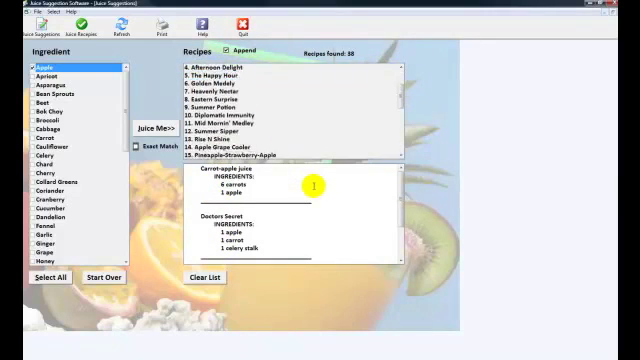
scroll("down", 3)
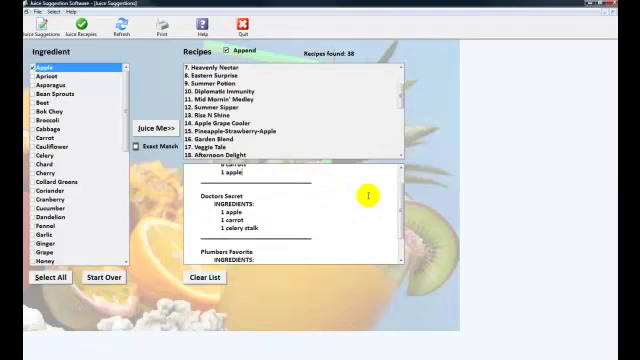
left_click(204, 278)
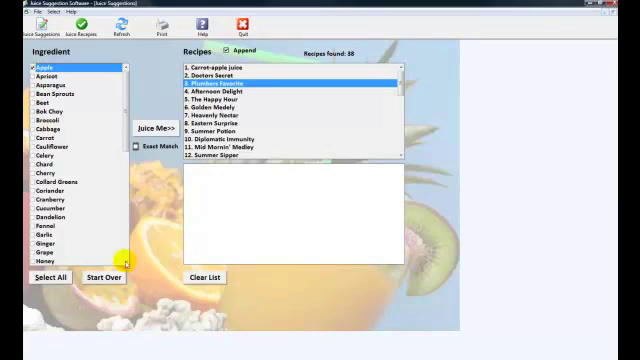
- Start over with a different ingredient, list its 40 recipes and view Carrot-apple Juice's ingredients
left_click(102, 276)
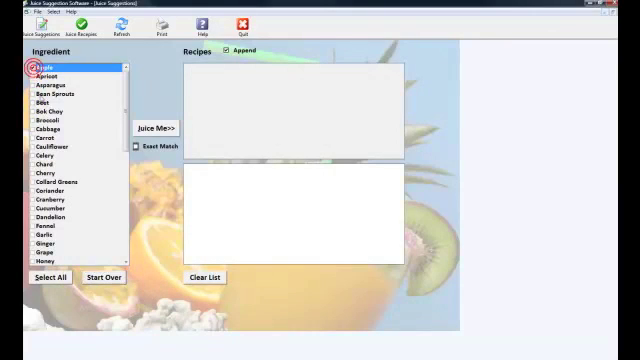
left_click(42, 102)
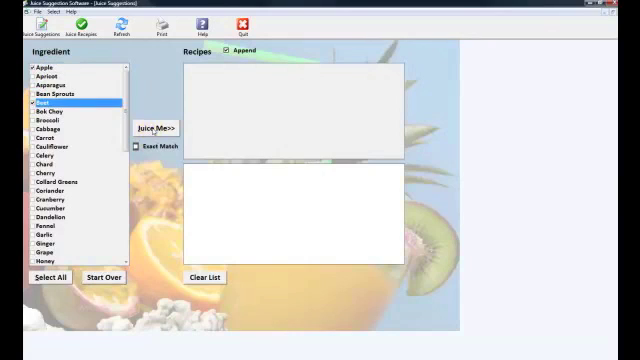
left_click(164, 128)
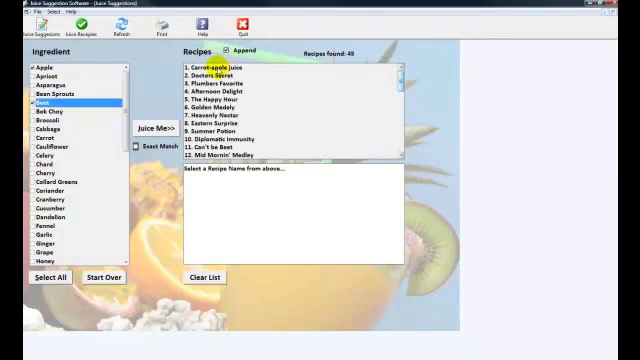
left_click(240, 66)
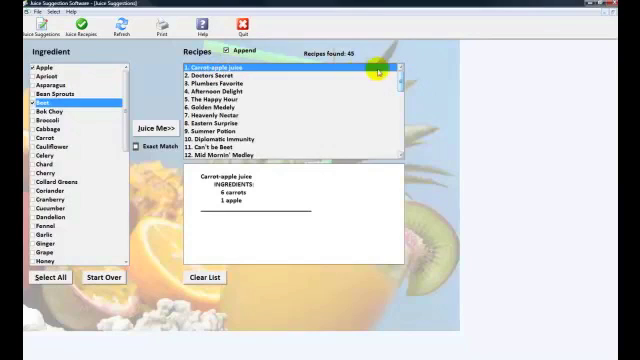
scroll("down", 3)
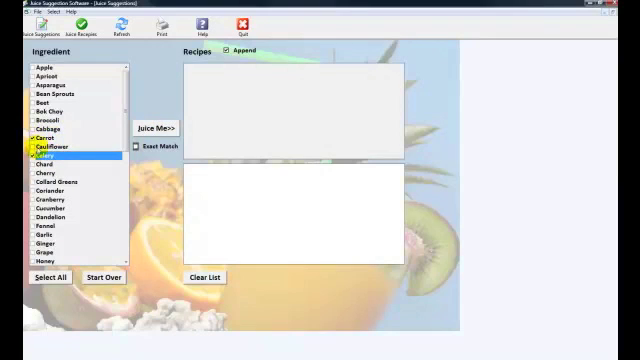
- Search a third ingredient finding 13 recipes, then clear the details and reset the suggester
left_click(136, 146)
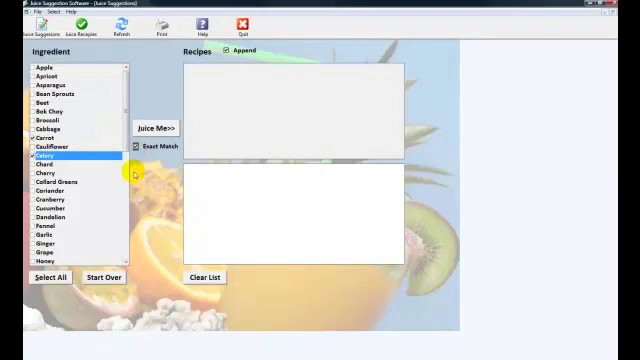
left_click(160, 128)
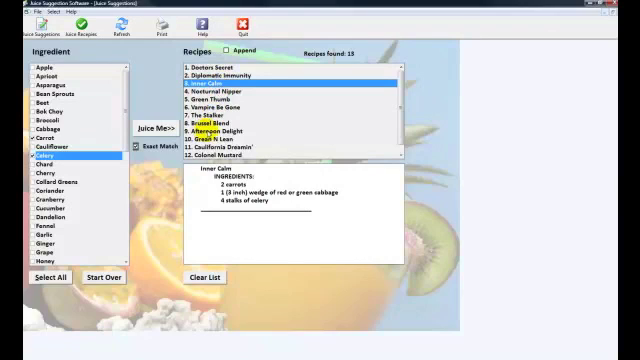
left_click(200, 276)
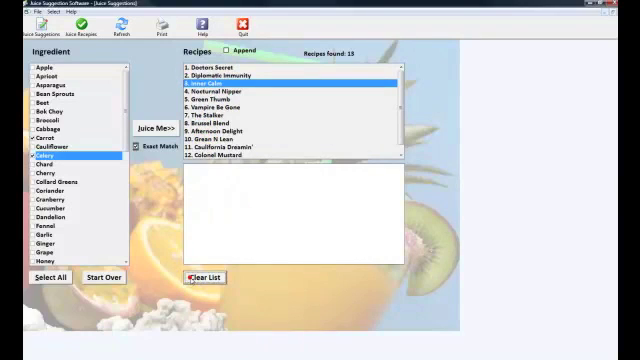
left_click(202, 276)
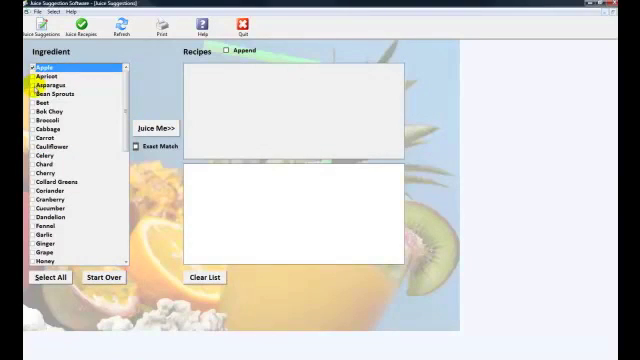
- Check several ingredients, toggle Exact Match, list the 4 matching recipes, then clear them
left_click(42, 104)
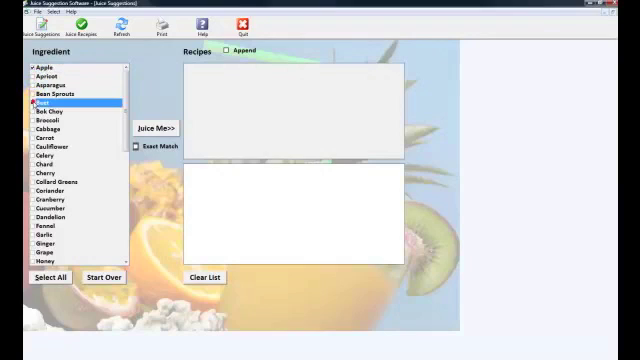
left_click(56, 94)
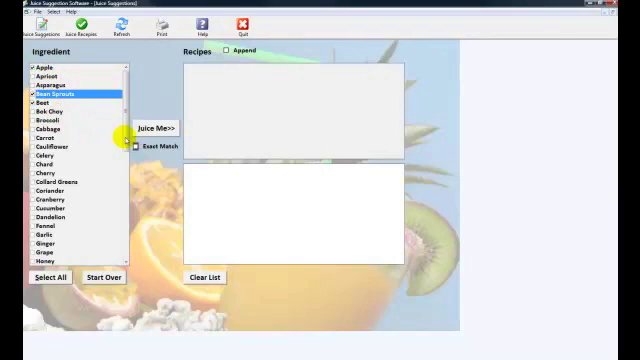
left_click(136, 146)
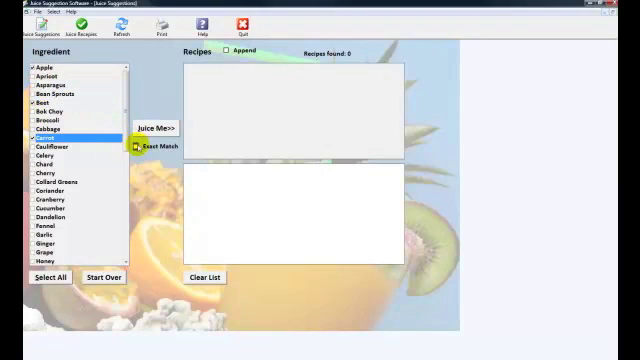
left_click(162, 128)
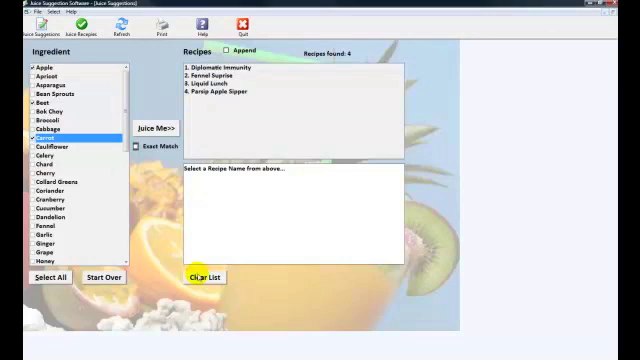
left_click(198, 276)
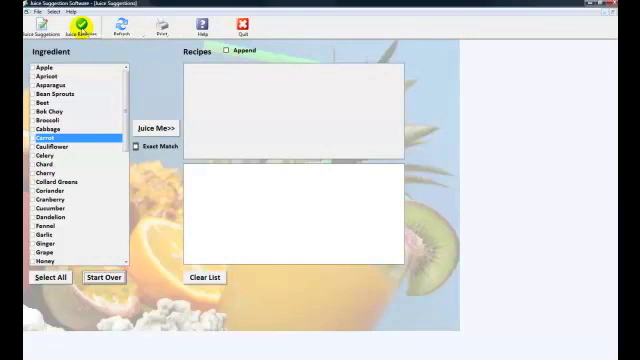
- View the Juice Recipes catalogue and scroll down through the numbered recipe list
left_click(94, 30)
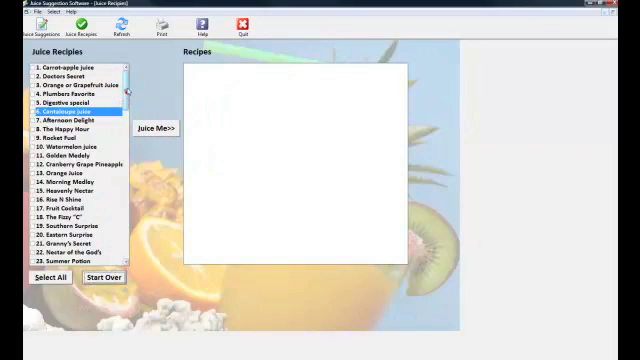
scroll("down", 3)
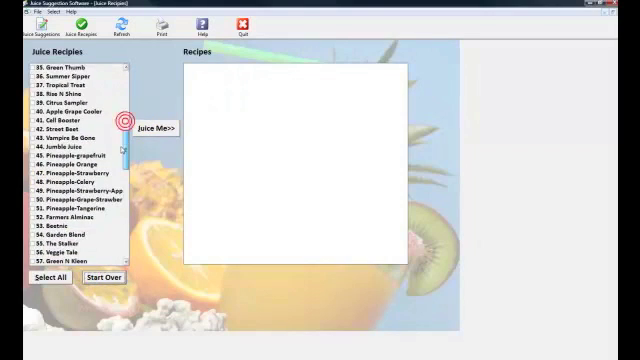
scroll("down", 3)
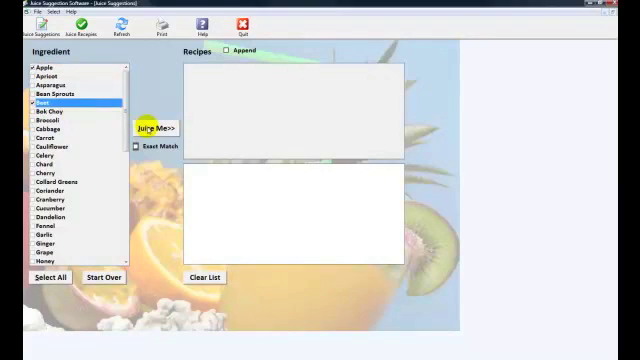
left_click(138, 148)
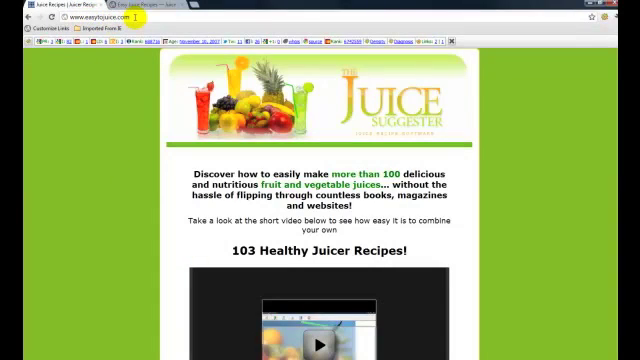
- Scroll the Easy2Juice sales page past signup, pricing and Add to Cart to bonuses and guarantee
scroll("down", 3)
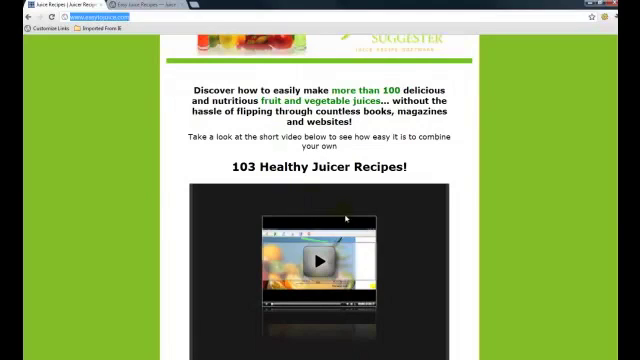
scroll("down", 3)
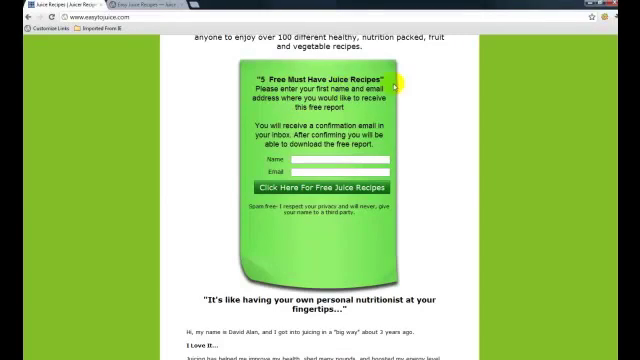
scroll("down", 3)
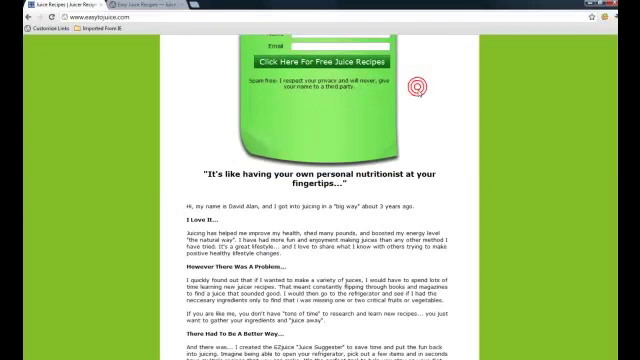
scroll("down", 3)
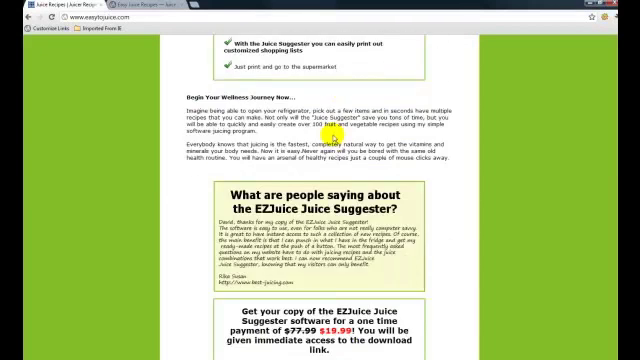
scroll("down", 3)
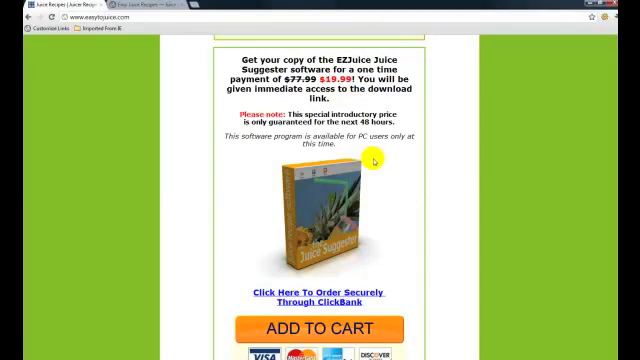
scroll("down", 3)
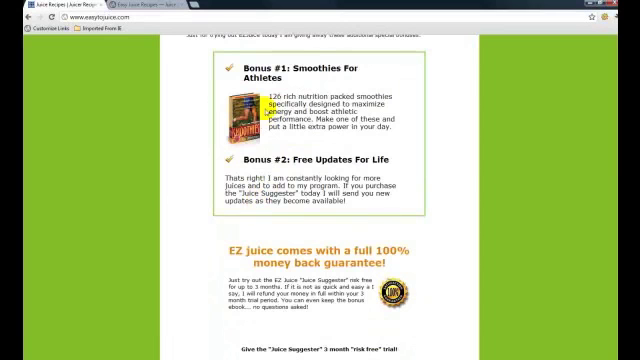
scroll("down", 3)
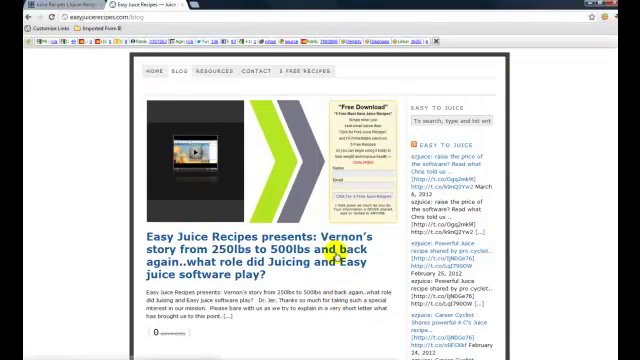
- Scroll down the blog home page's featured Vernon weight-loss story post
scroll("down", 3)
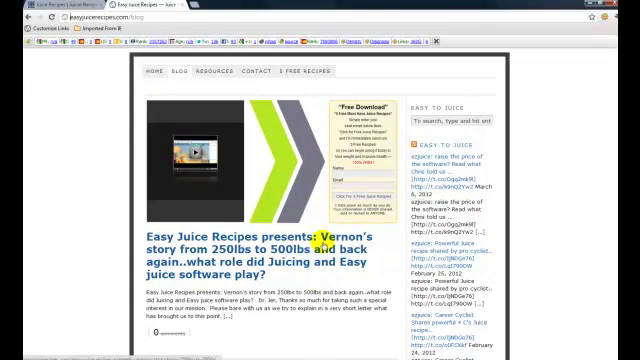
scroll("down", 3)
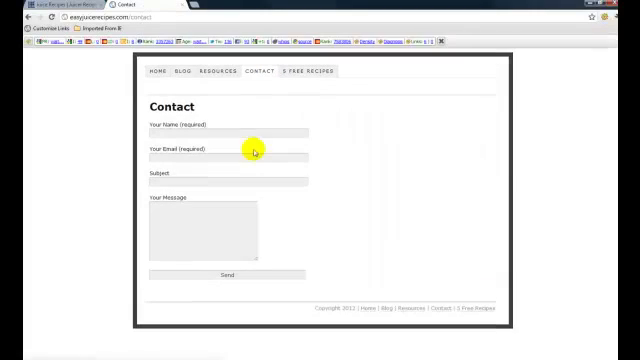
- Place the cursor in the Contact page's Your Name field ready for typing
left_click(228, 132)
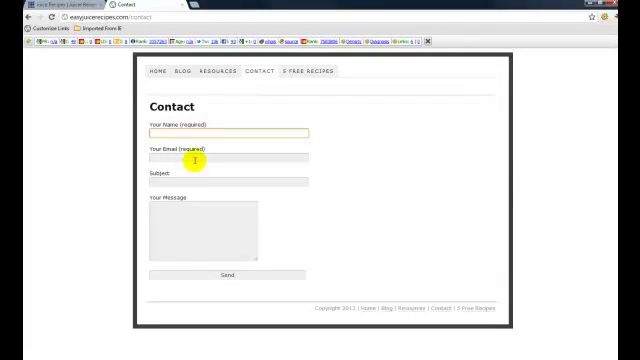